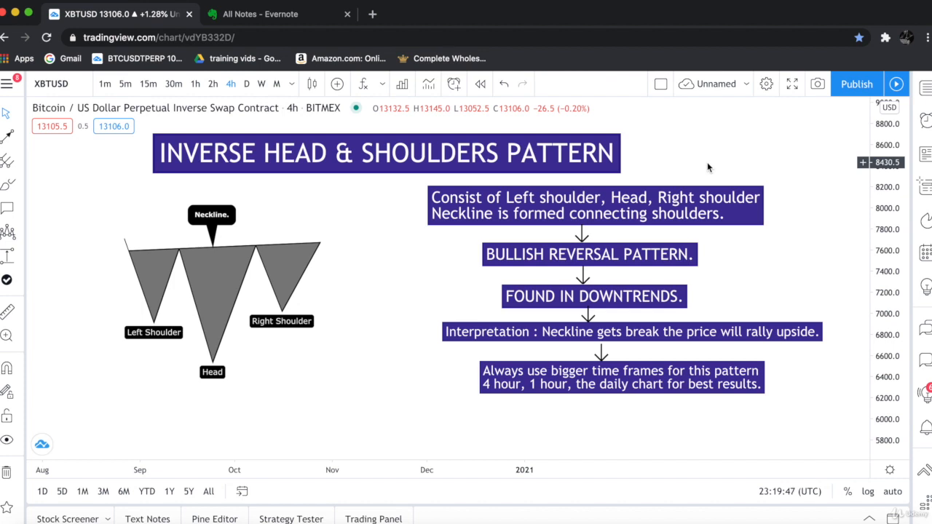
mouse_move(755, 181)
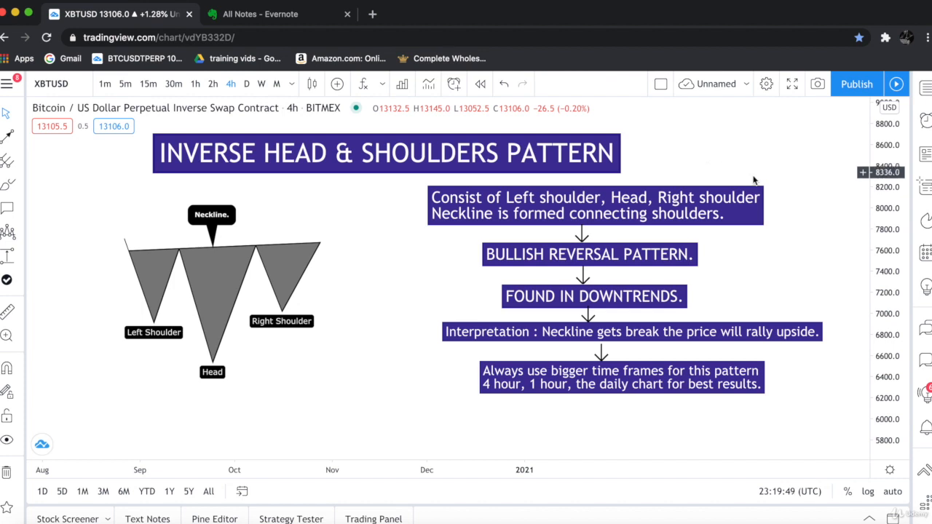
mouse_move(140, 317)
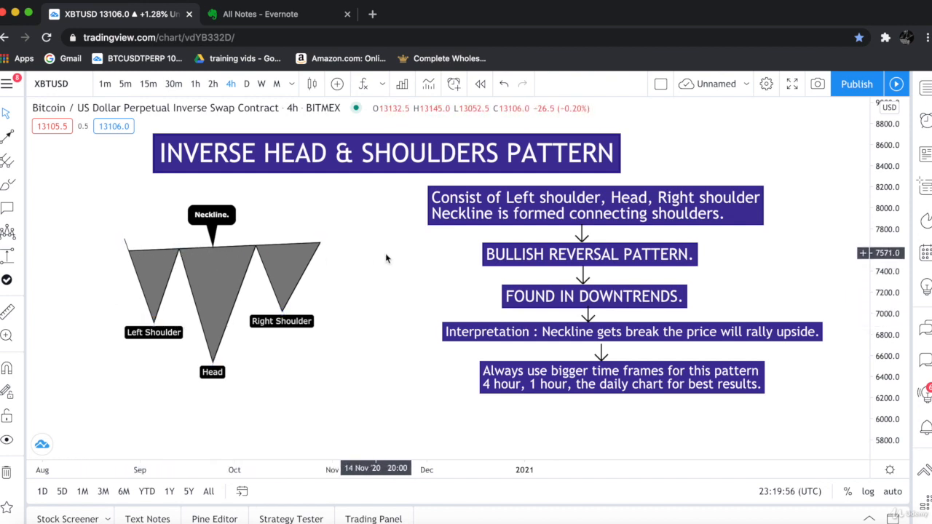
mouse_move(430, 251)
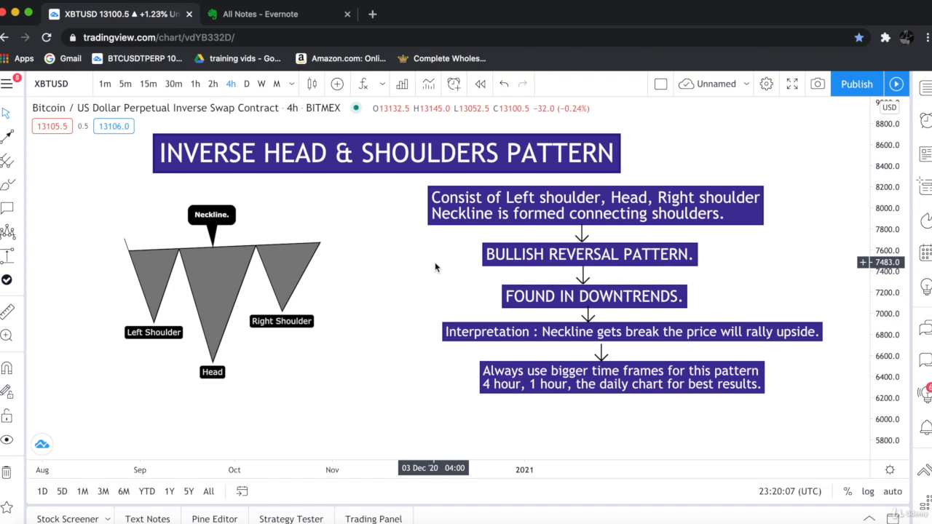
mouse_move(427, 300)
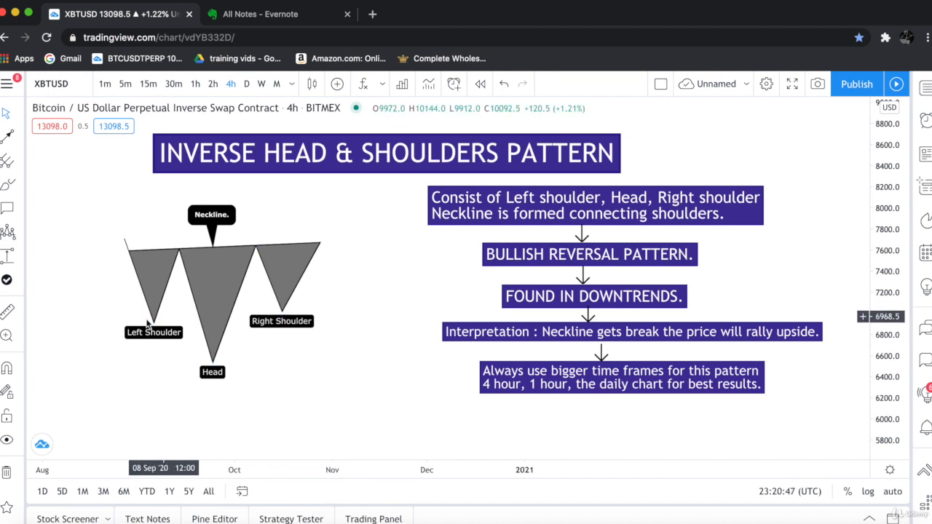
mouse_move(166, 363)
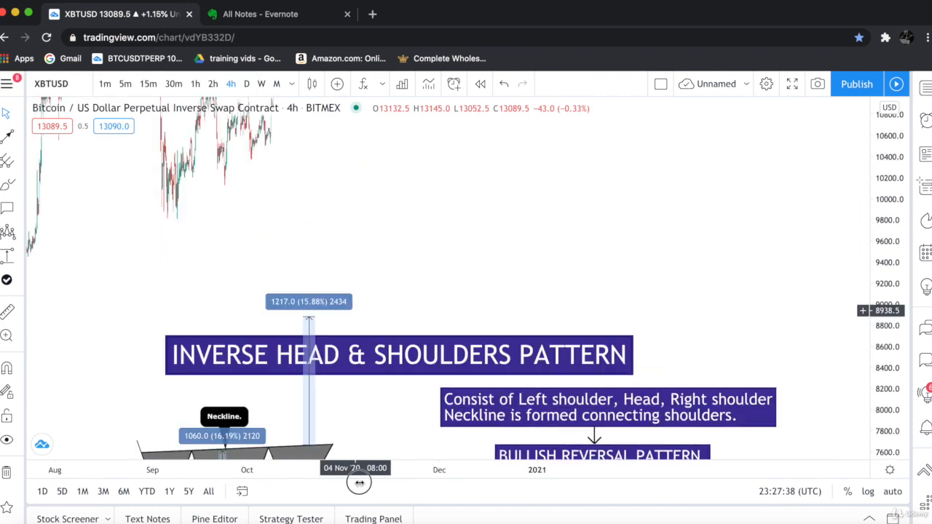
Switch the Bitcoin perpetual chart to 1h and reset it to the latest candles
left_click(195, 83)
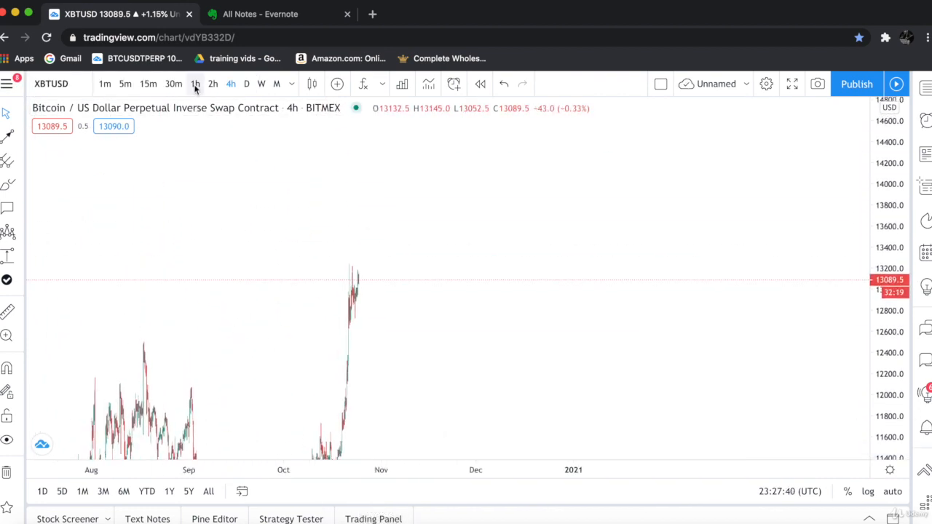
right_click(376, 217)
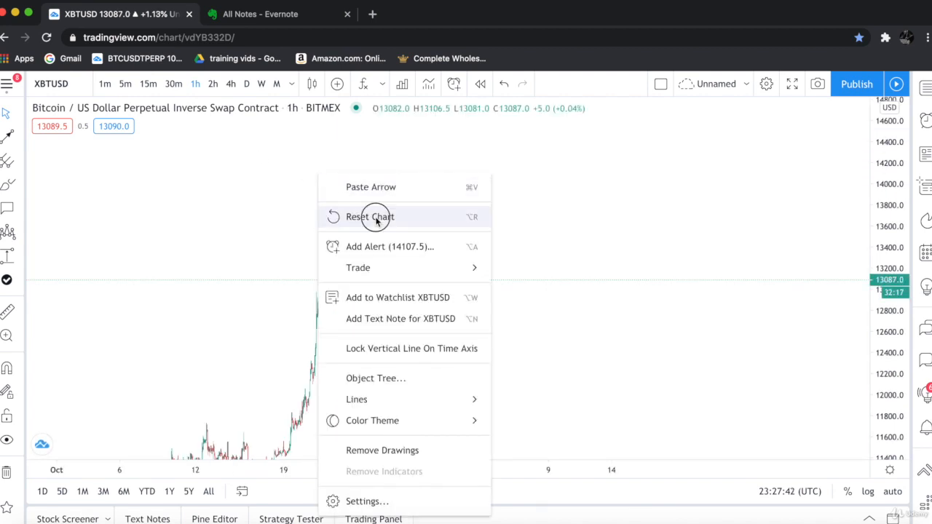
left_click(370, 217)
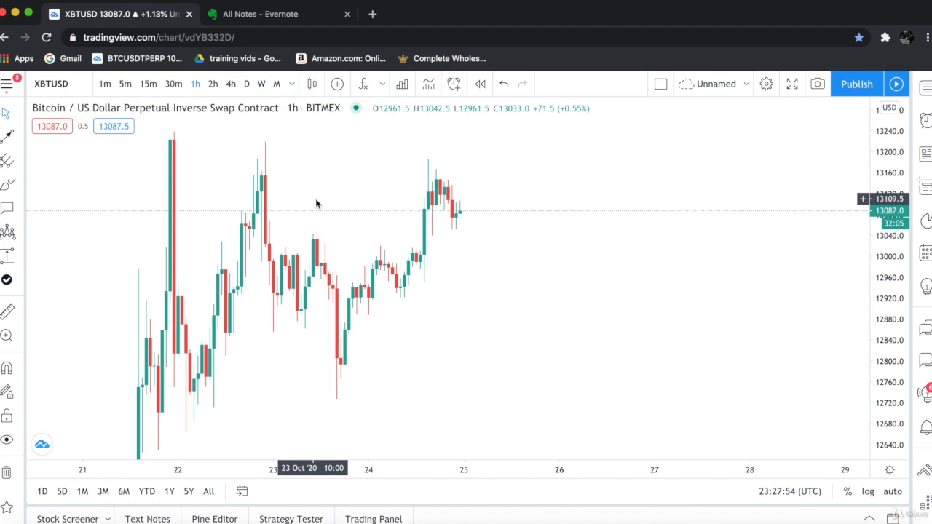
mouse_move(357, 210)
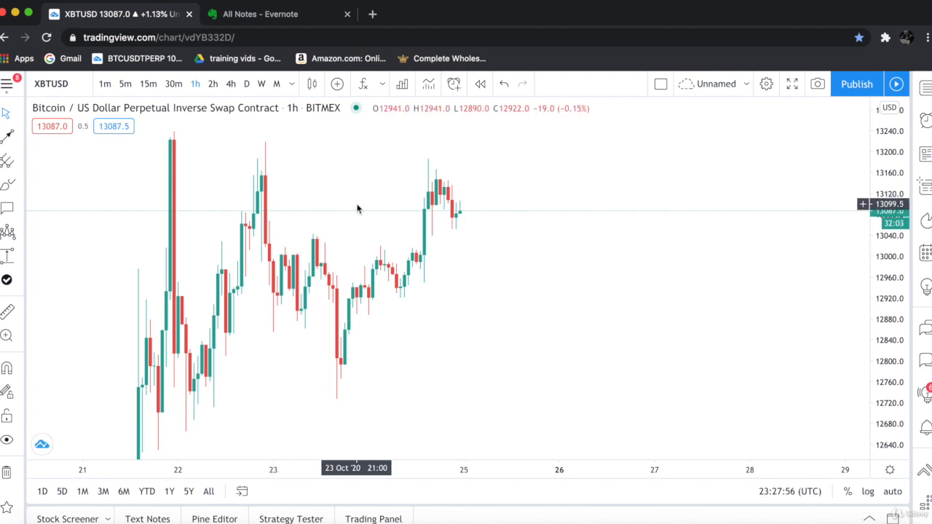
mouse_move(320, 201)
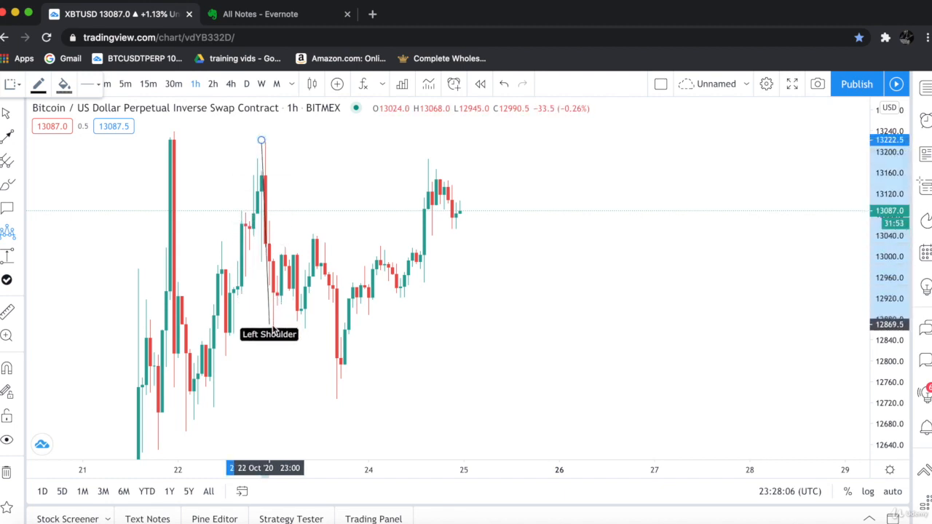
Place the Left Shoulder point and stretch the pattern down to the Head low
left_click(313, 231)
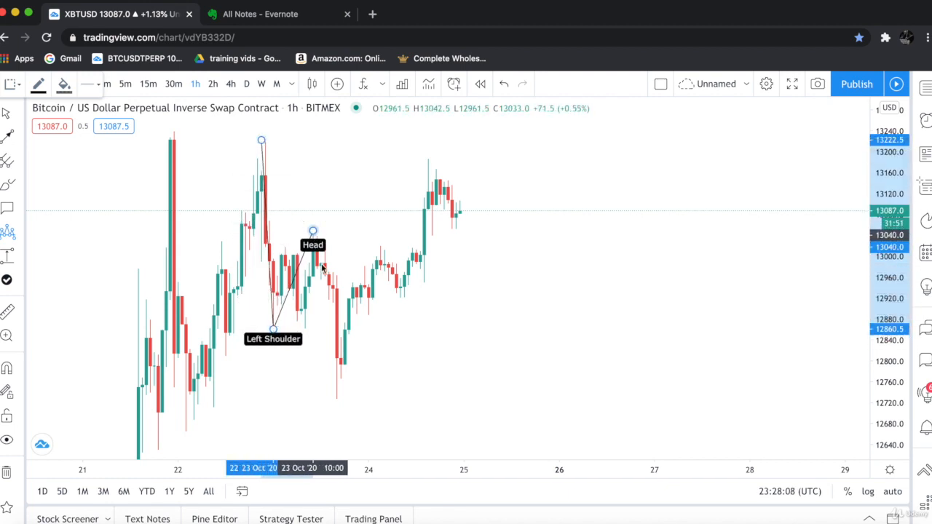
left_click_drag(313, 231, 338, 399)
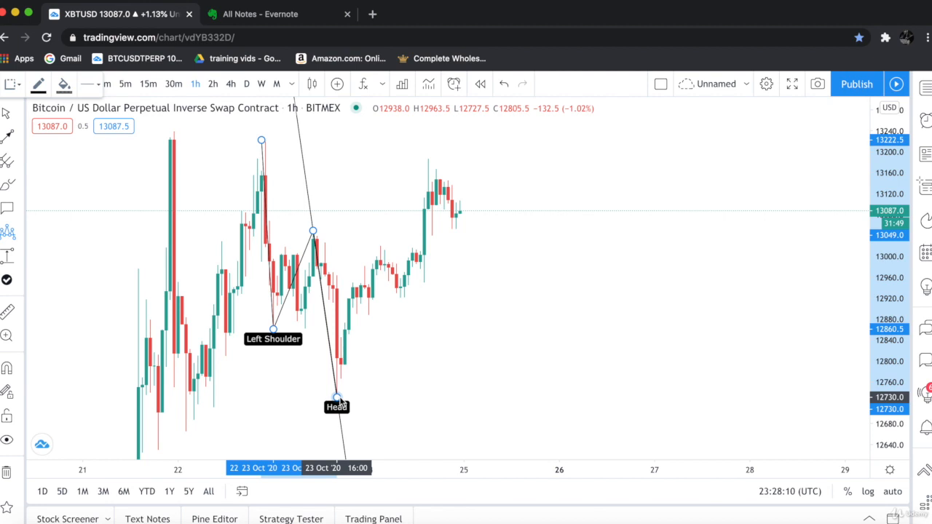